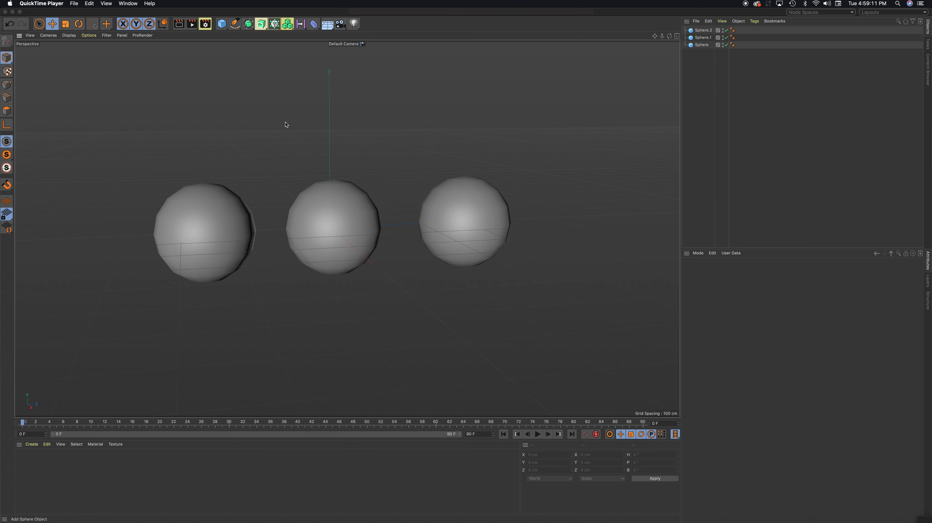
Step: Select Sphere.2, the rightmost sphere, to show its Object properties
{"action": "left_click", "coordinate": [204, 231]}
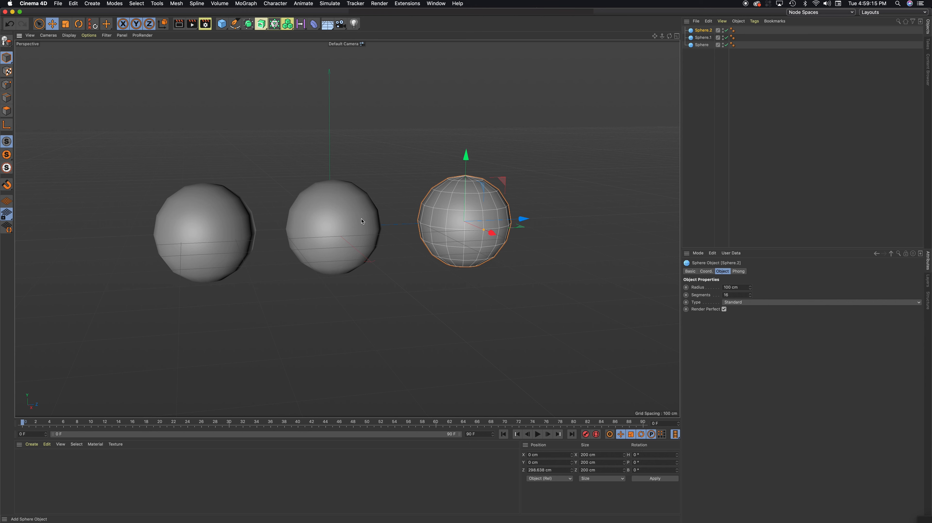
{"action": "mouse_move", "coordinate": [291, 120]}
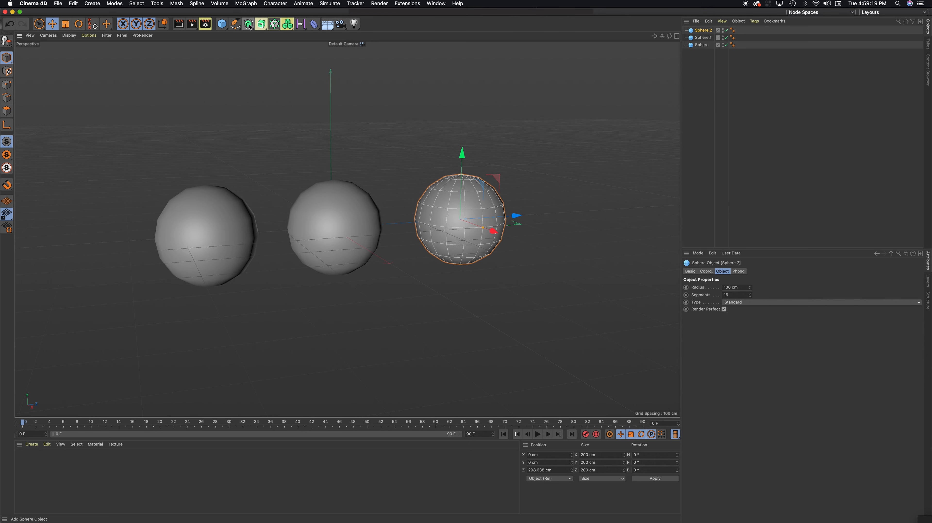
Step: Add a Metaball object from the Generators palette
{"action": "left_click", "coordinate": [247, 24]}
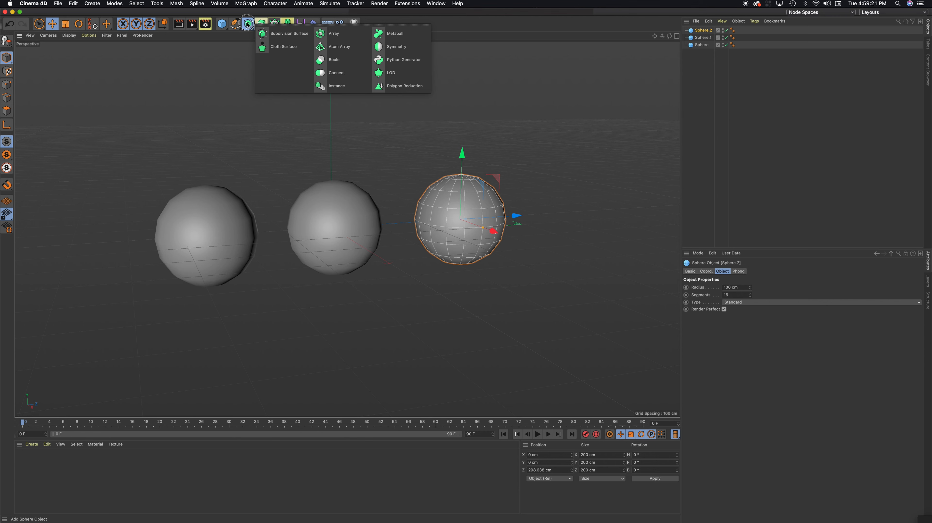
{"action": "mouse_move", "coordinate": [289, 33]}
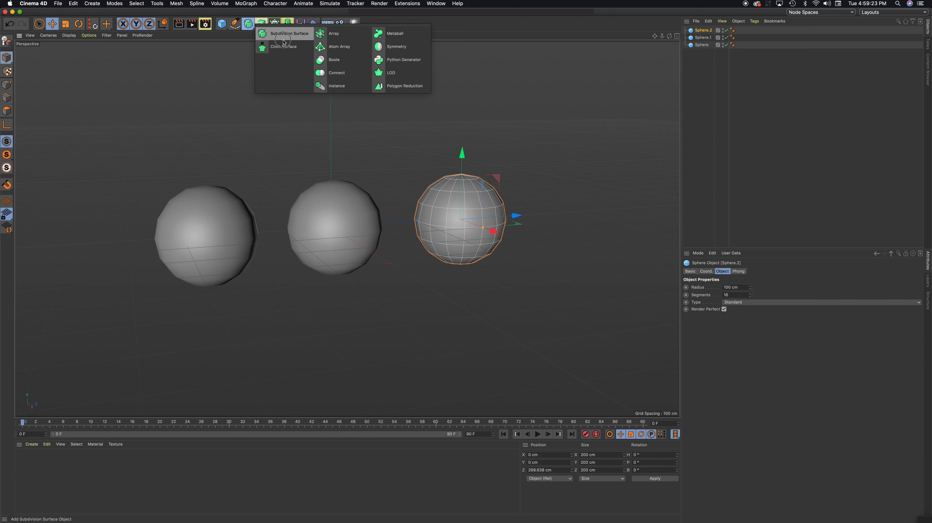
{"action": "mouse_move", "coordinate": [395, 33]}
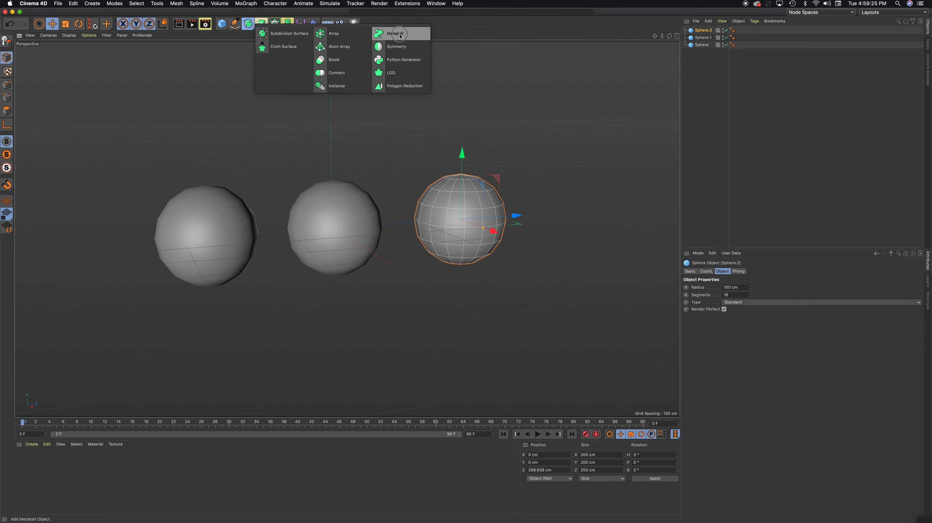
{"action": "left_click", "coordinate": [397, 33]}
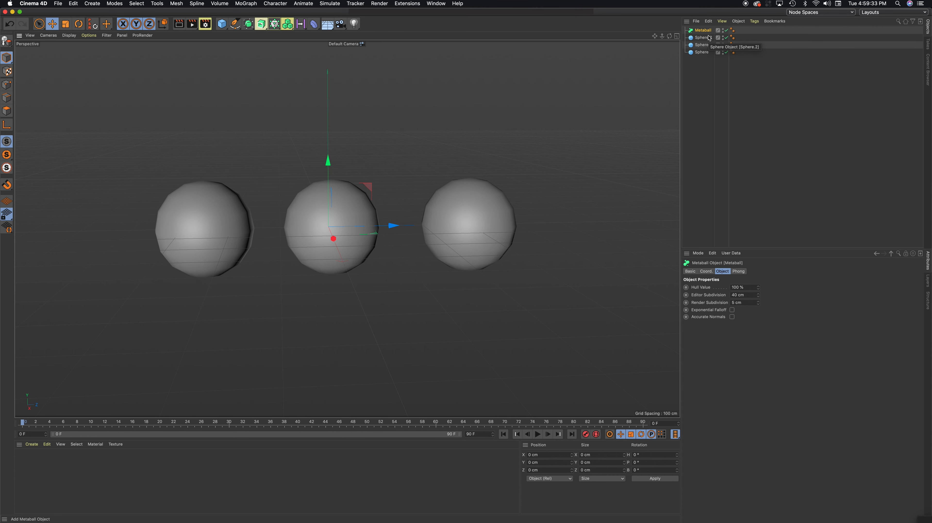
Step: Select Sphere, Sphere.1 and Sphere.2 together for nesting under the Metaball
{"action": "left_click", "coordinate": [702, 37]}
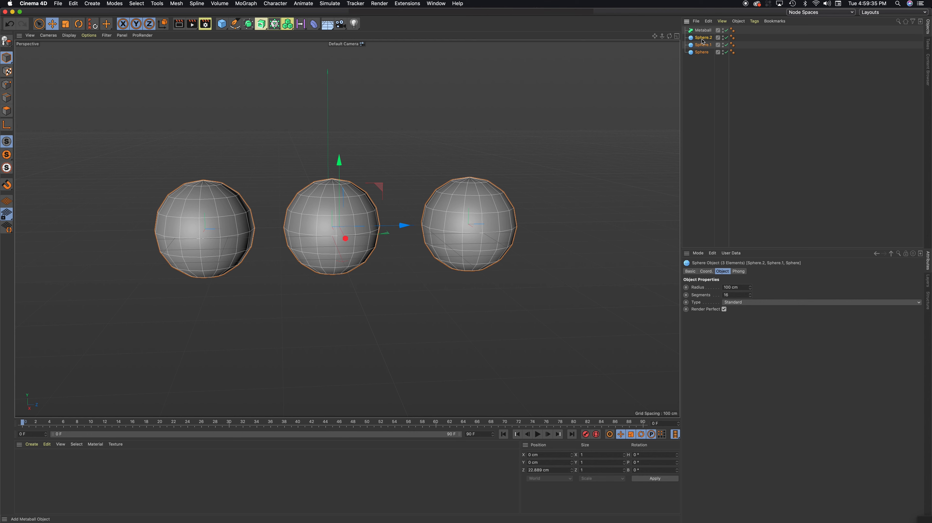
{"action": "mouse_move", "coordinate": [704, 30]}
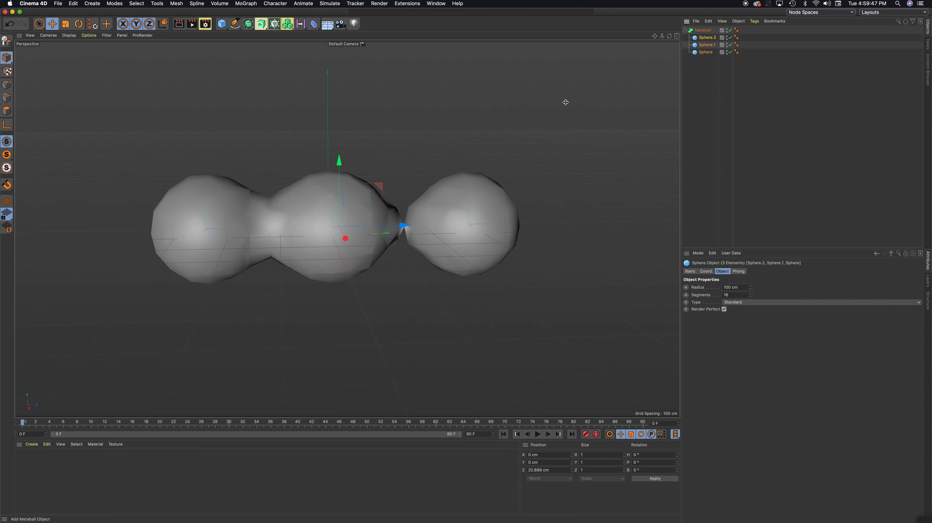
{"action": "mouse_move", "coordinate": [510, 129]}
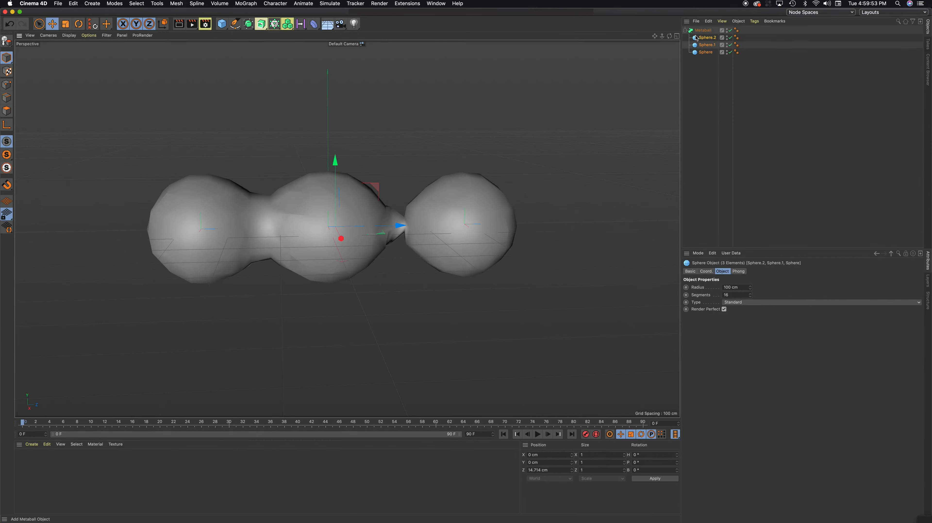
Step: Select the Metaball, then Sphere.1 to adjust the middle sphere's join
{"action": "left_click", "coordinate": [702, 30]}
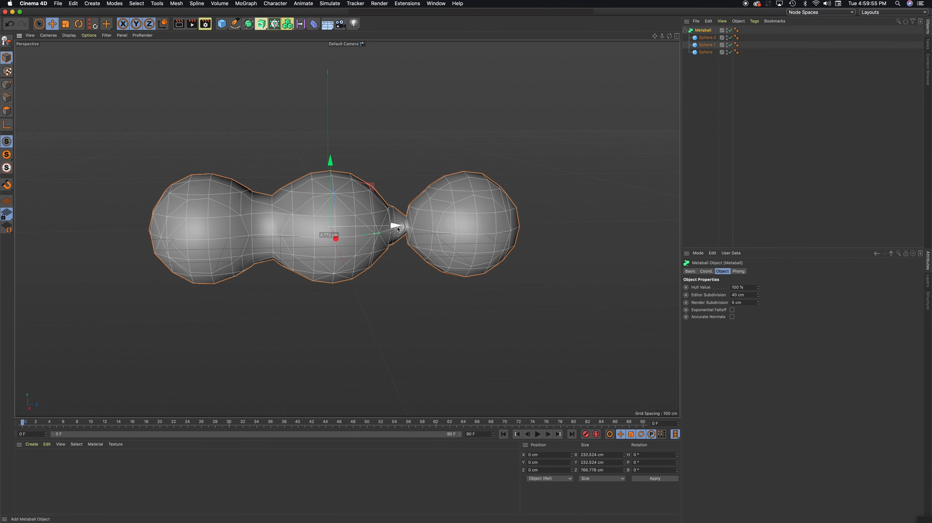
{"action": "left_click", "coordinate": [707, 45]}
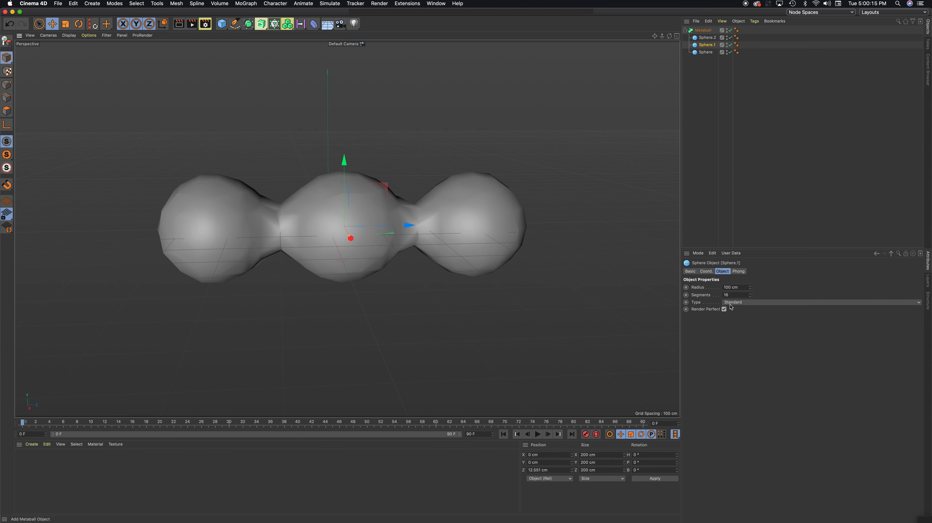
Step: Set the Metaball's Editor Subdivision from 40 cm to 20 cm and preview a render
{"action": "left_click", "coordinate": [703, 29]}
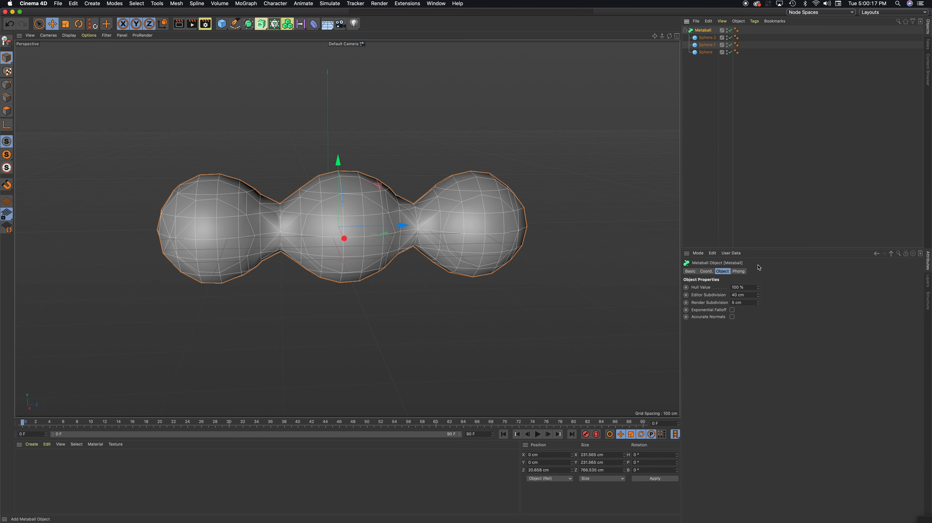
{"action": "mouse_move", "coordinate": [599, 273]}
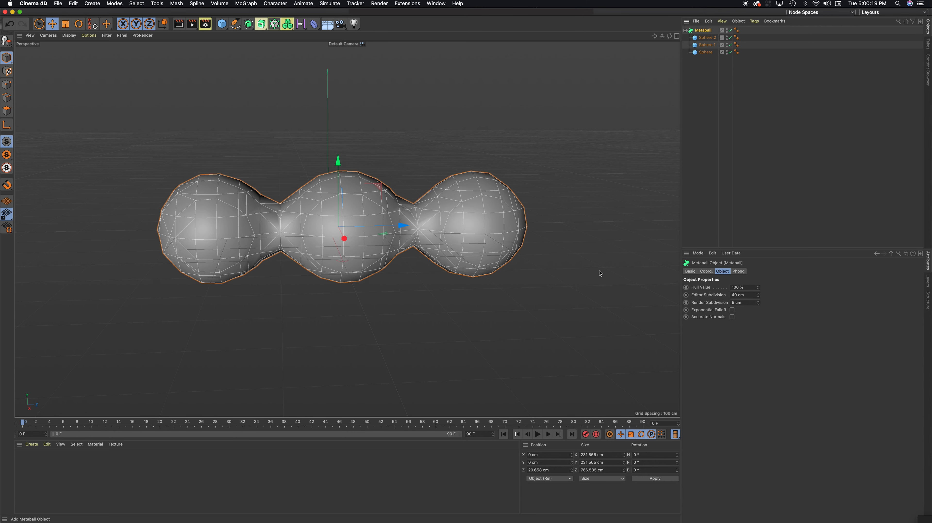
{"action": "mouse_move", "coordinate": [742, 305]}
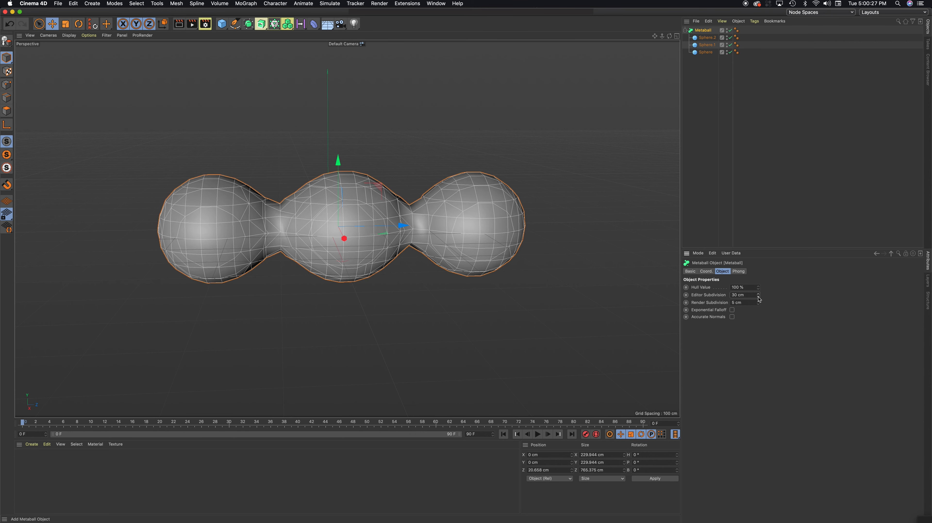
{"action": "left_click", "coordinate": [759, 295]}
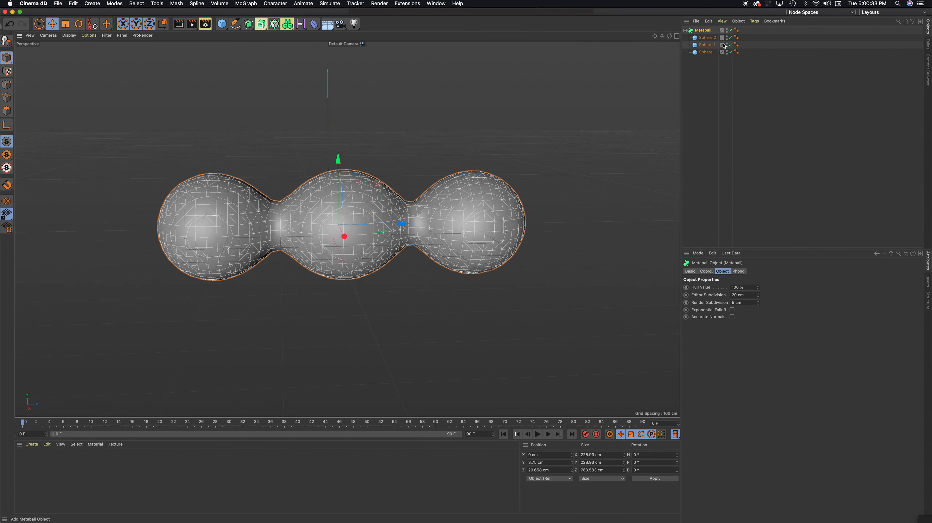
{"action": "left_click", "coordinate": [707, 44]}
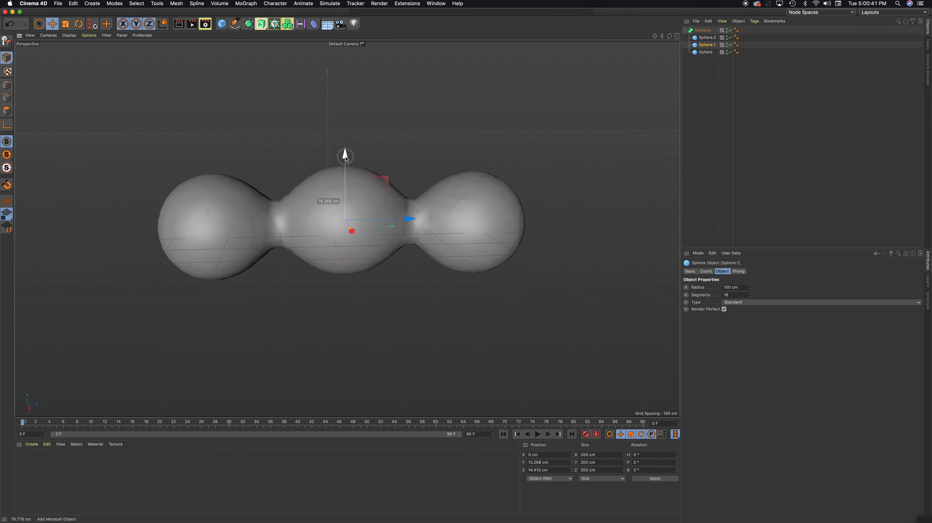
{"action": "left_click", "coordinate": [704, 30]}
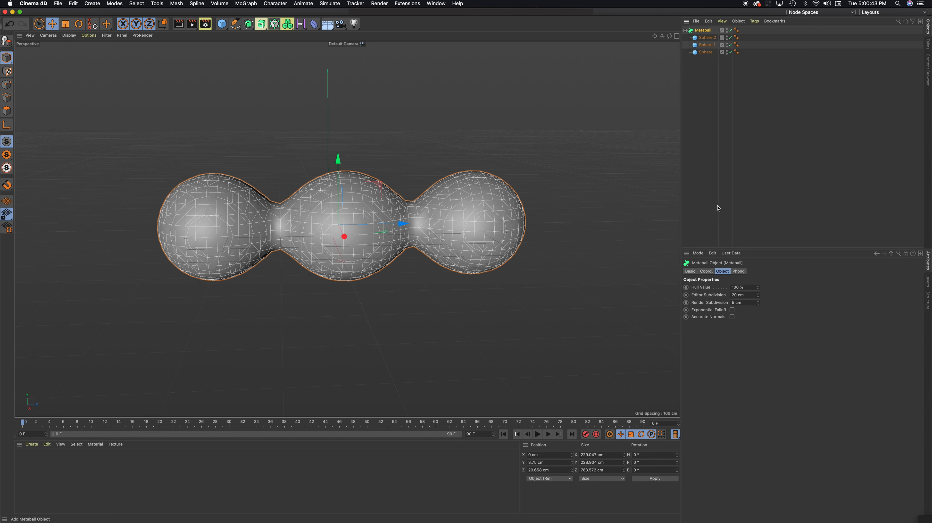
{"action": "mouse_move", "coordinate": [713, 296]}
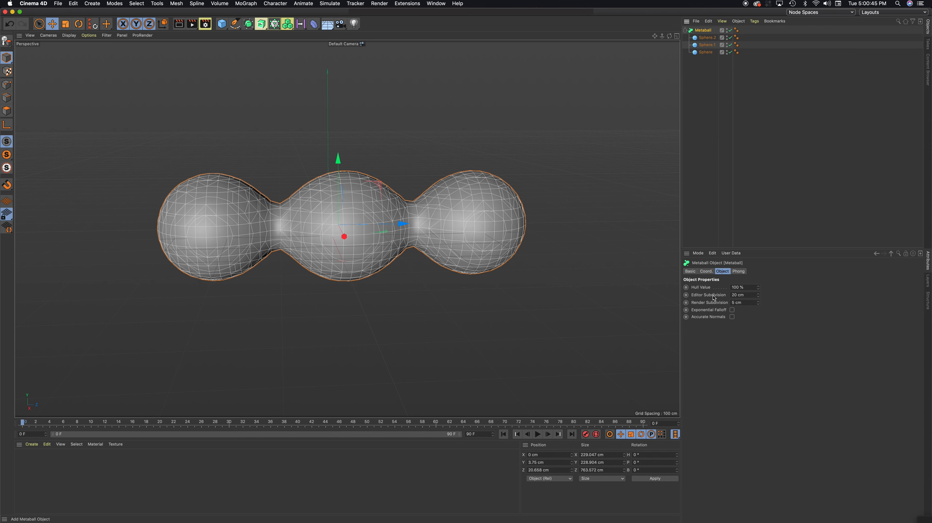
{"action": "triple_click", "coordinate": [742, 295]}
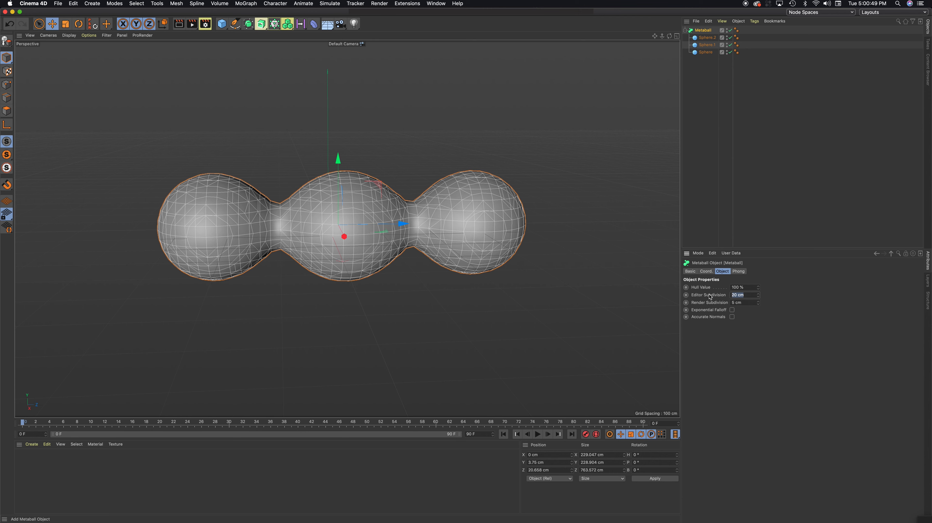
{"action": "triple_click", "coordinate": [738, 295]}
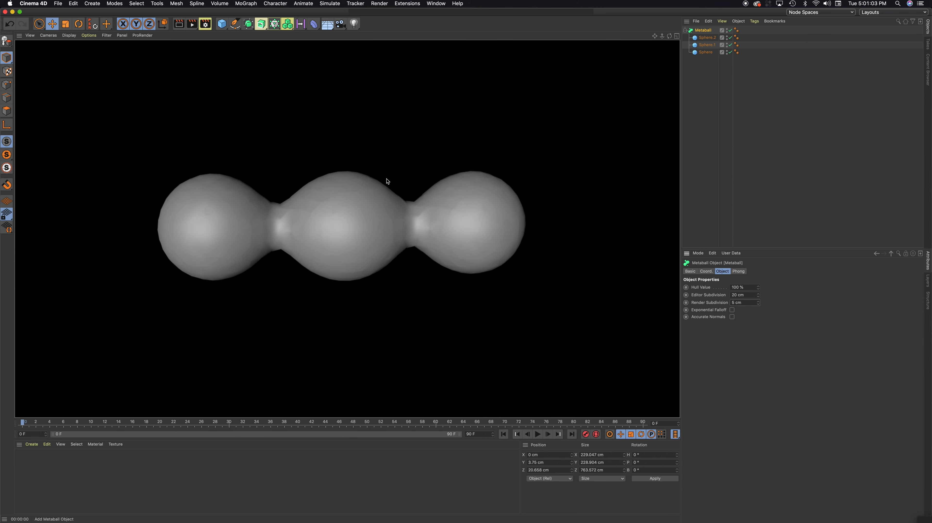
{"action": "left_click", "coordinate": [703, 29]}
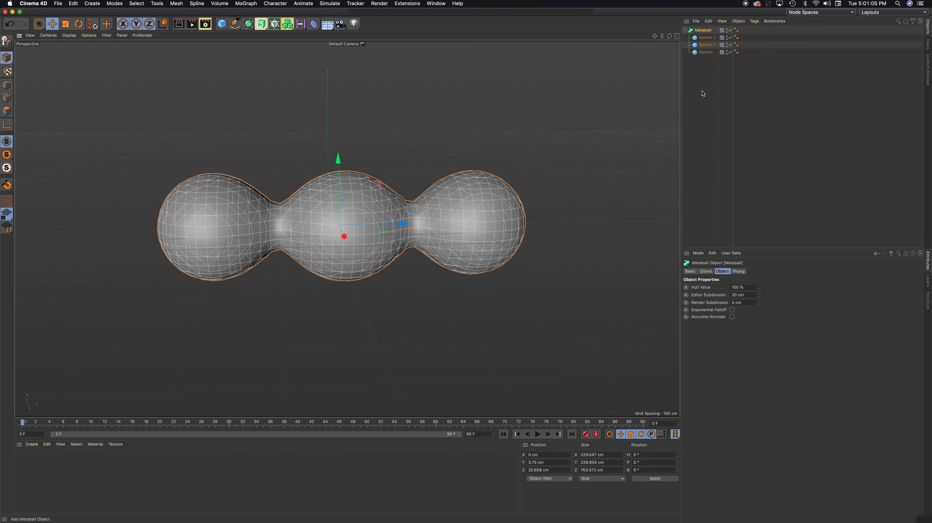
Step: Scale up Sphere.1, then reselect the Metaball to view the fused blob
{"action": "left_click", "coordinate": [707, 44]}
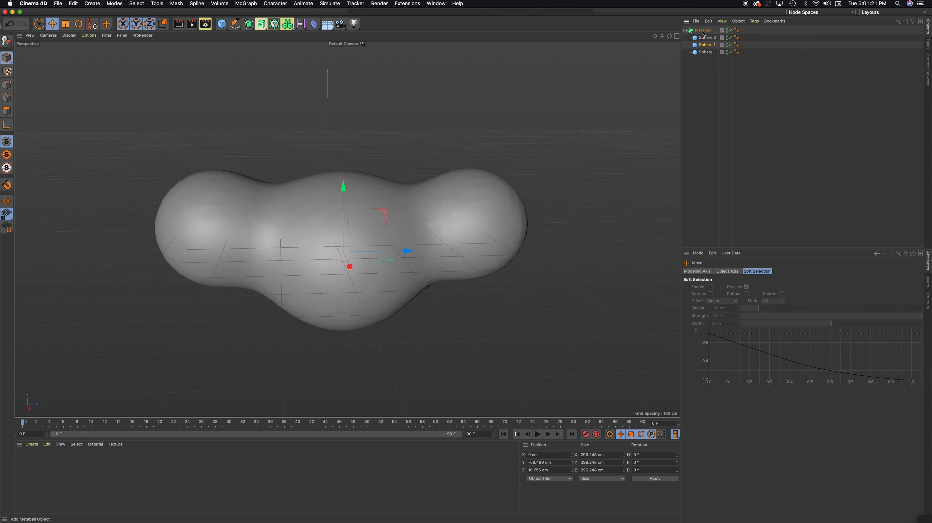
{"action": "left_click", "coordinate": [704, 30]}
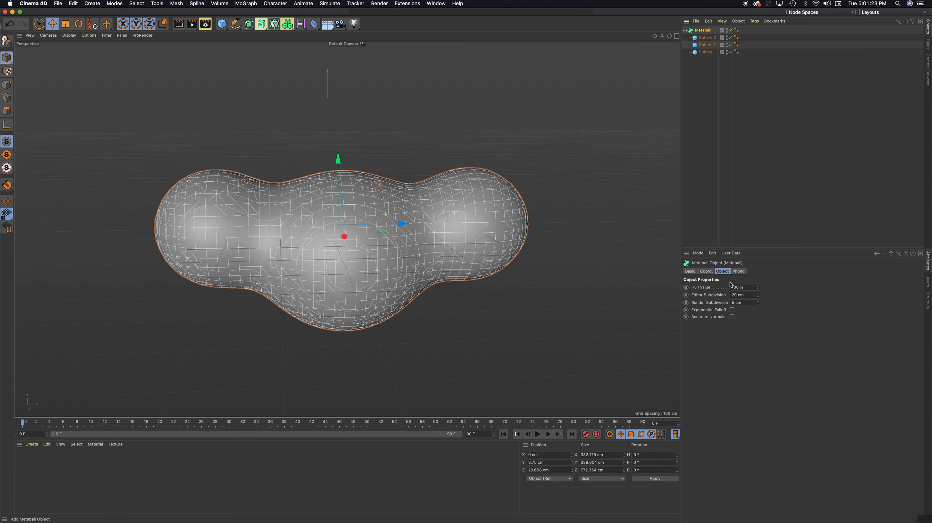